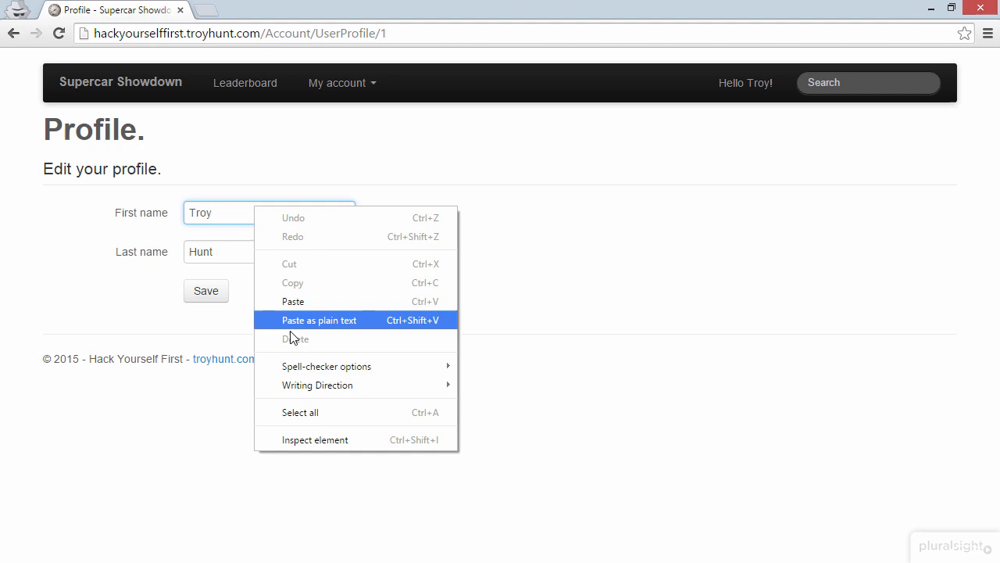
- Inspect the First name input's markup in Chrome DevTools and scroll through it
left_click(315, 439)
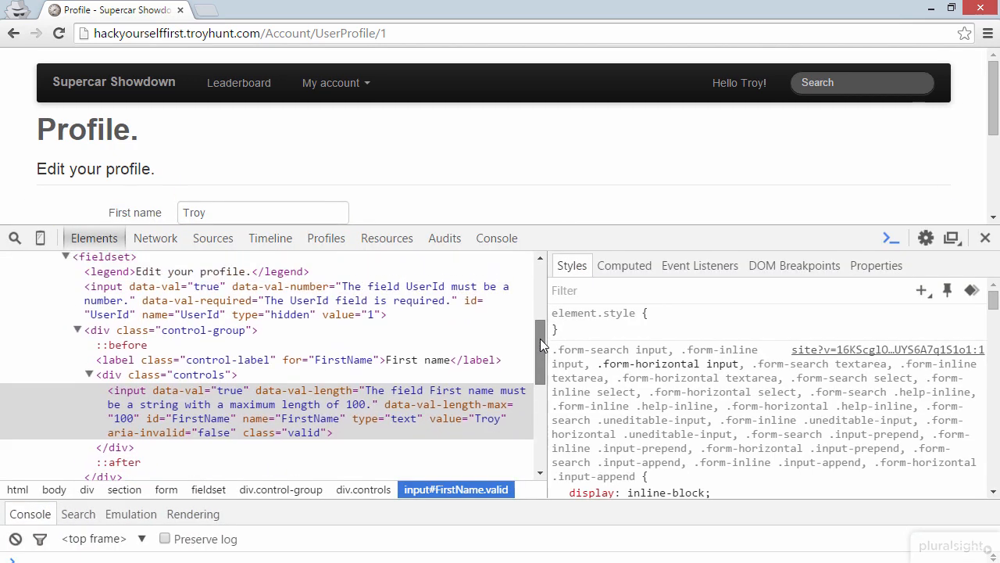
scroll("down", 3)
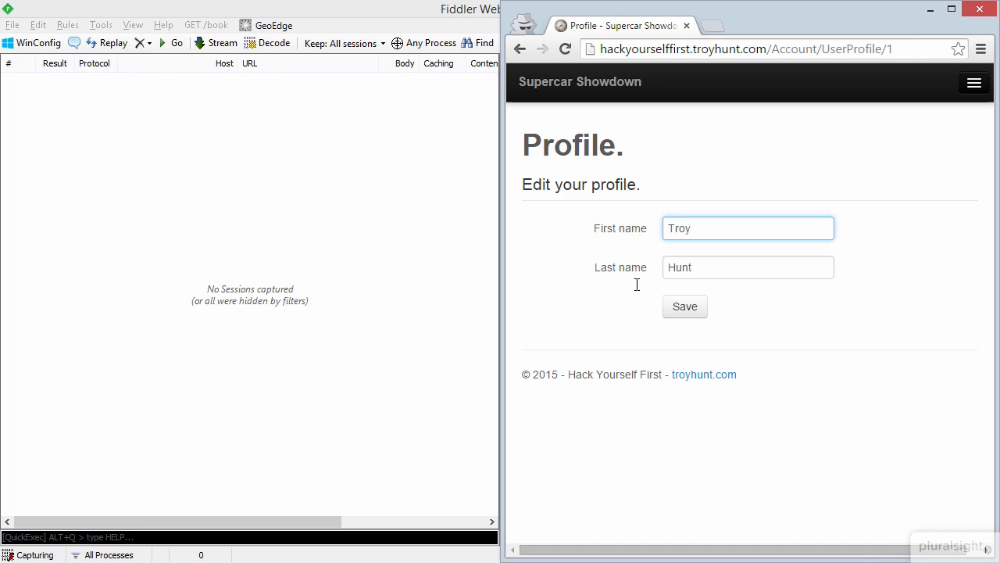
- Save the profile form so Fiddler captures the POST to /Account/UserProfile/1
left_click(684, 306)
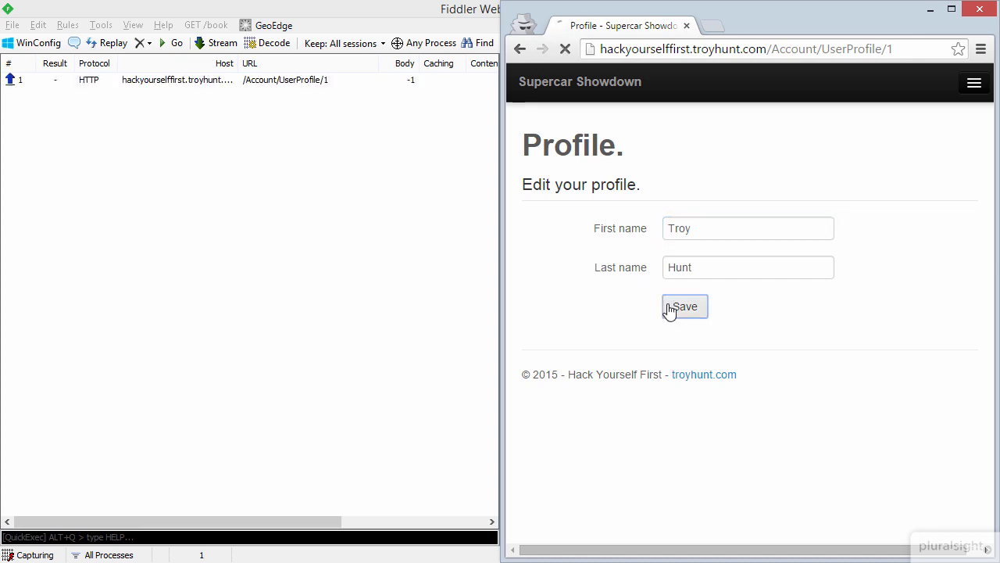
left_click(685, 306)
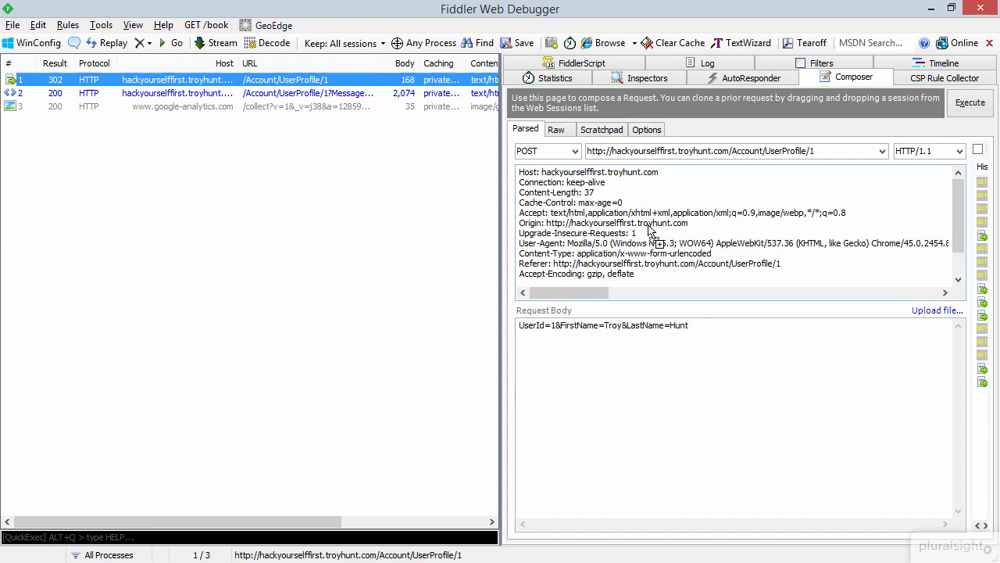
- Select the Composer request body UserId=1&FirstName=Troy&LastName=Hunt for editing
triple_click(603, 325)
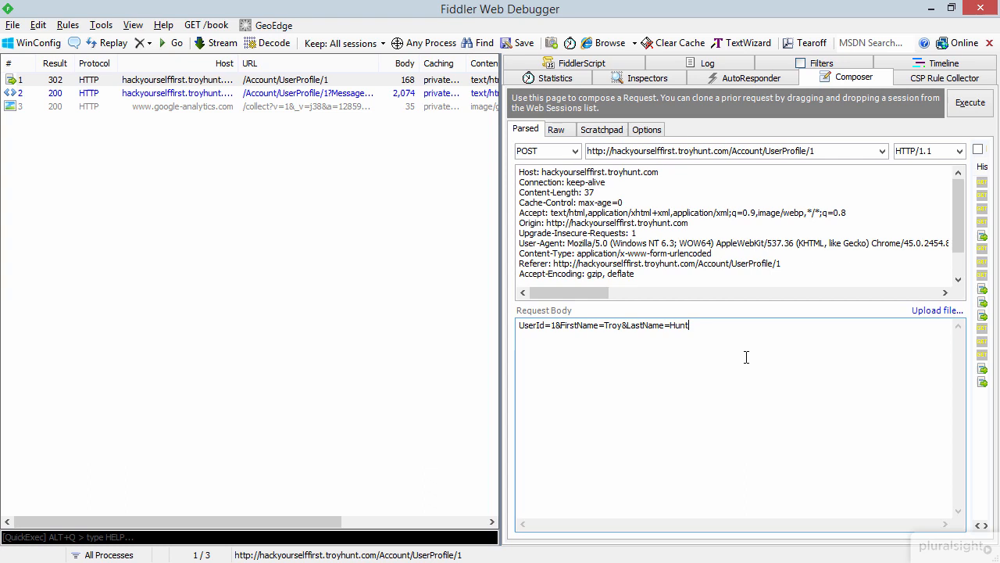
- Append &IsAdmin=true to the end of the Composer request body
type("&IsAdmin")
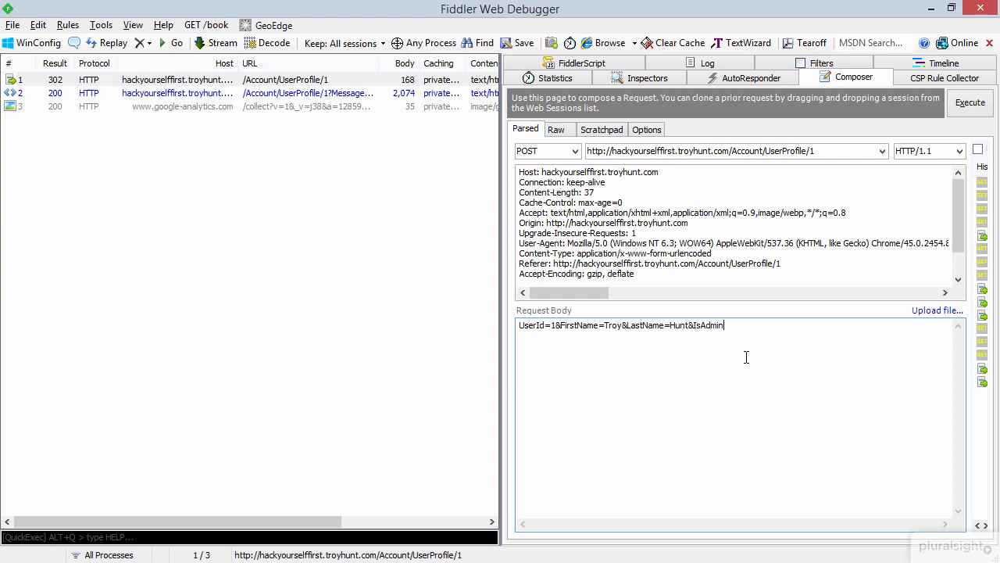
type("=true")
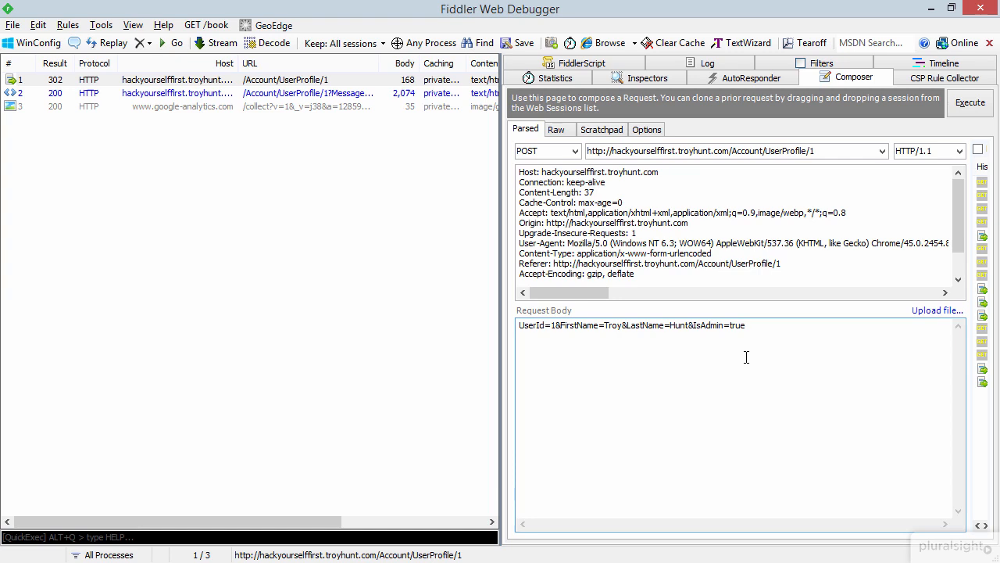
left_click(744, 325)
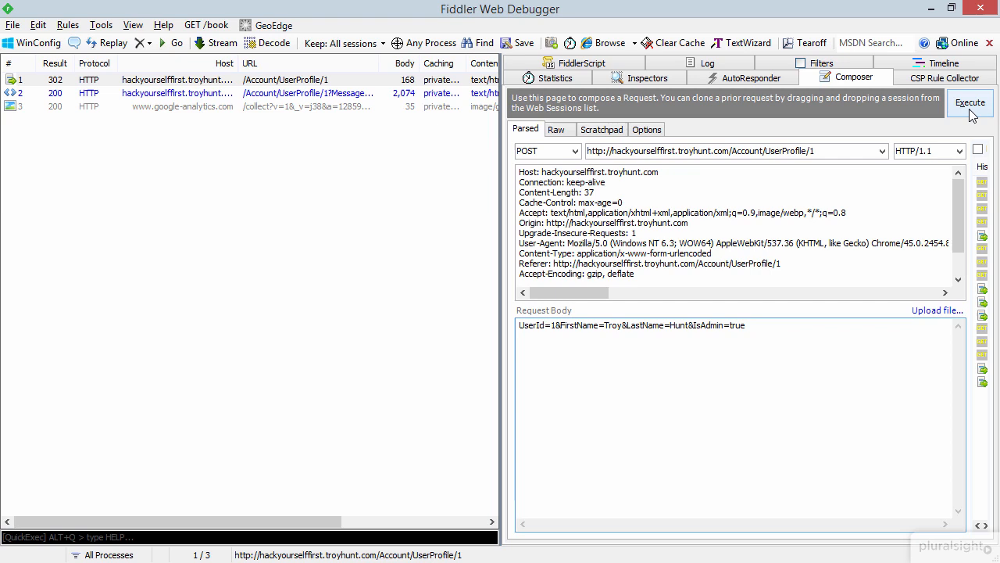
- Execute the tampered POST and confirm Chrome shows 'Your profile has been updated'
left_click(969, 102)
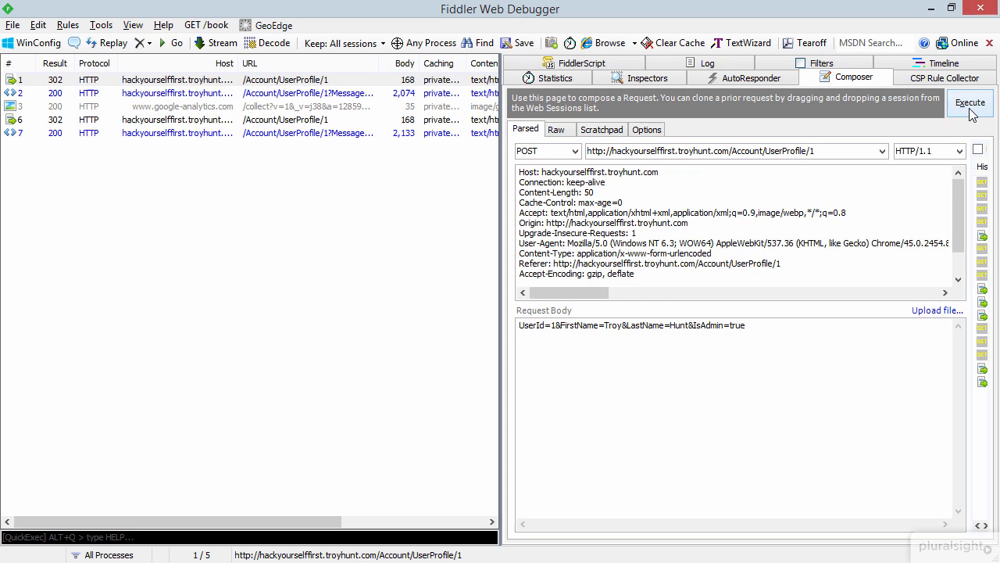
left_click(970, 102)
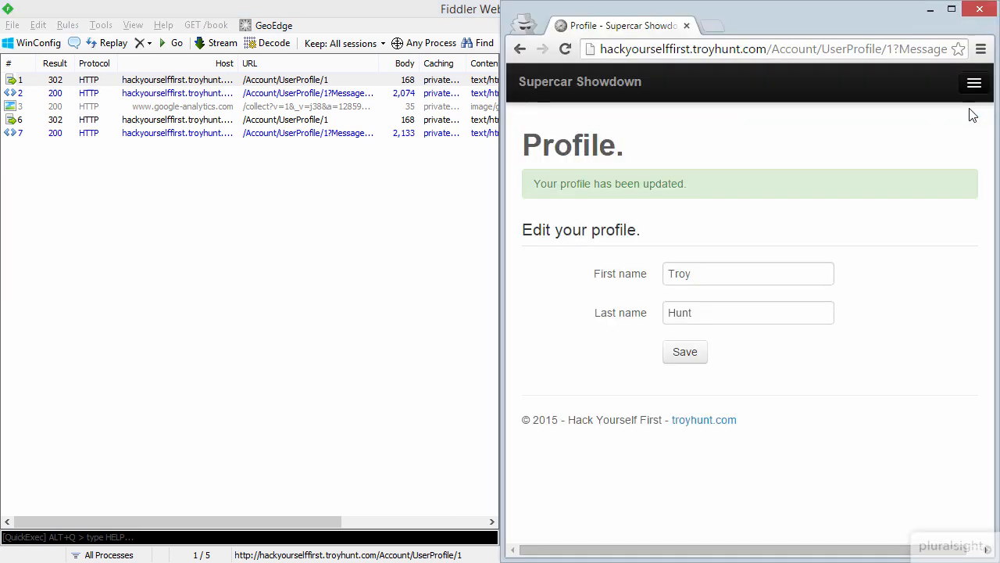